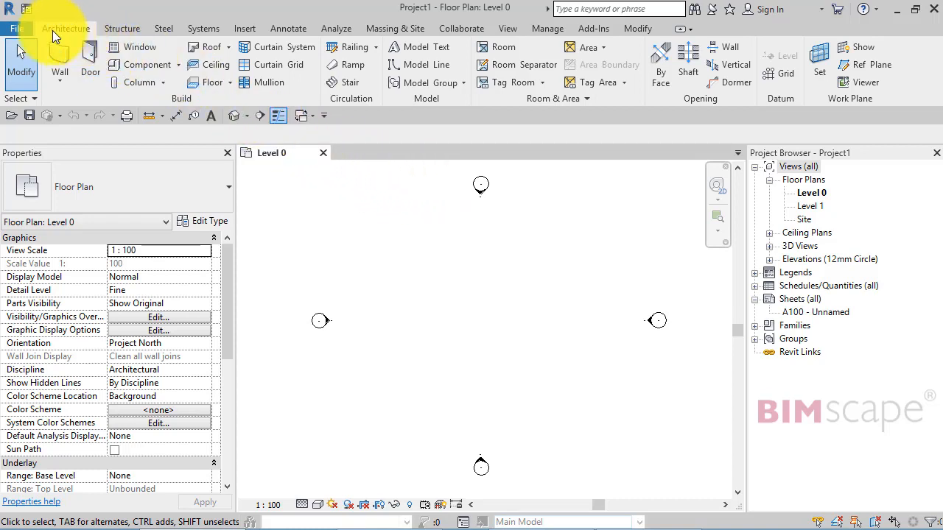
pyautogui.moveTo(647, 73)
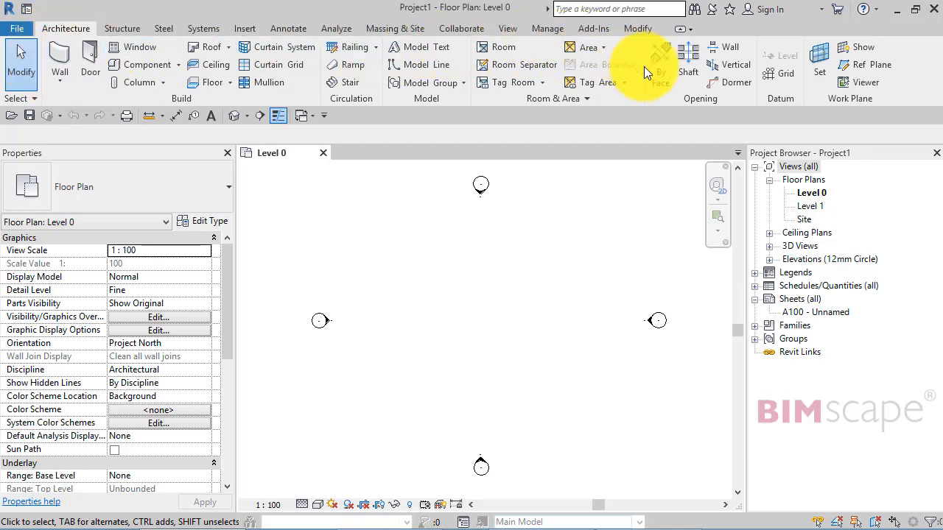
pyautogui.moveTo(125, 65)
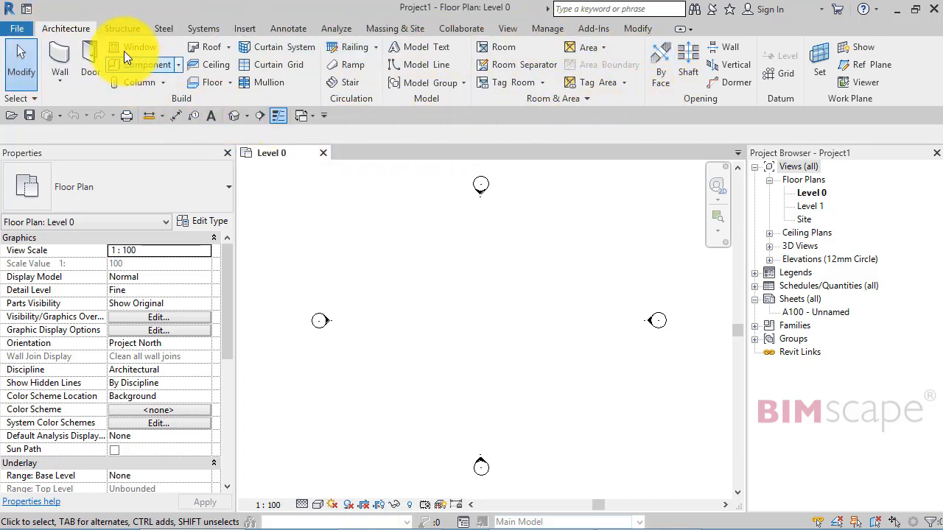
# Show the Structure, Steel, Systems and Analyze ribbon tool sets in turn over the Level 0 plan.
pyautogui.click(123, 28)
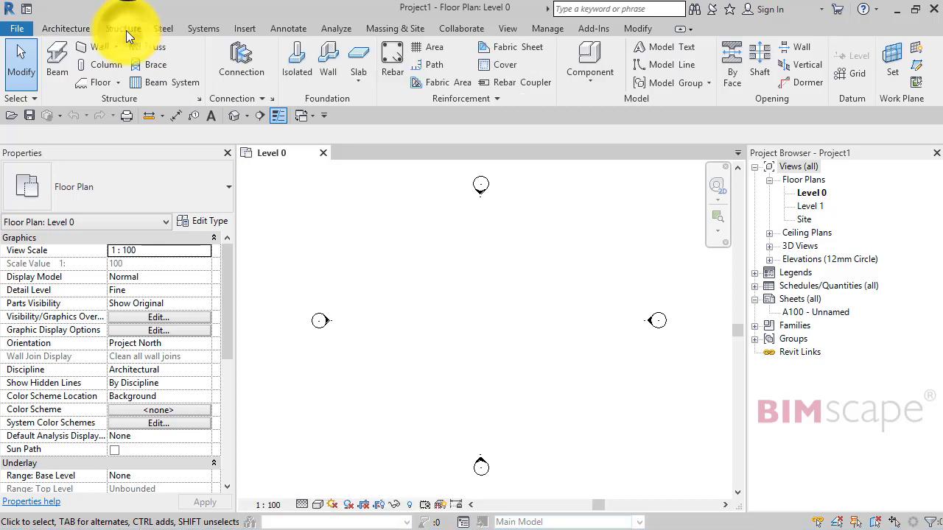
pyautogui.moveTo(729, 65)
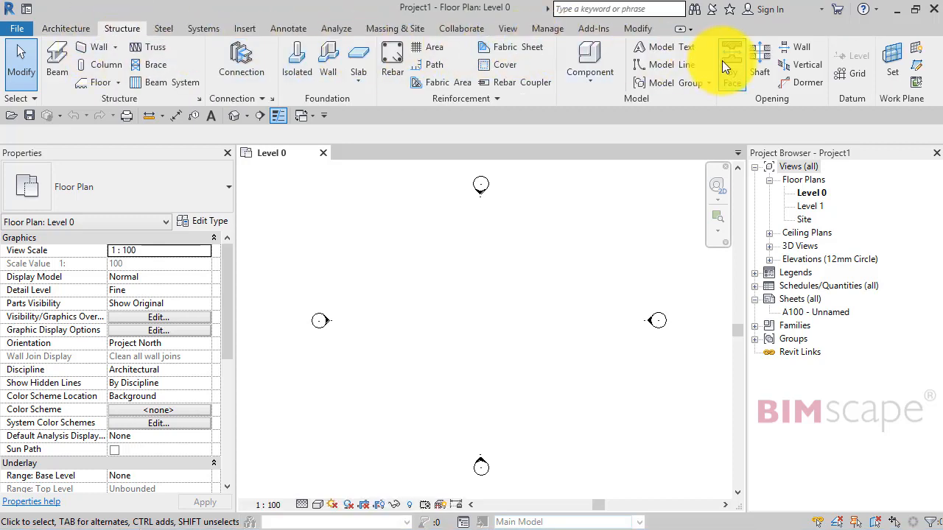
pyautogui.moveTo(242, 62)
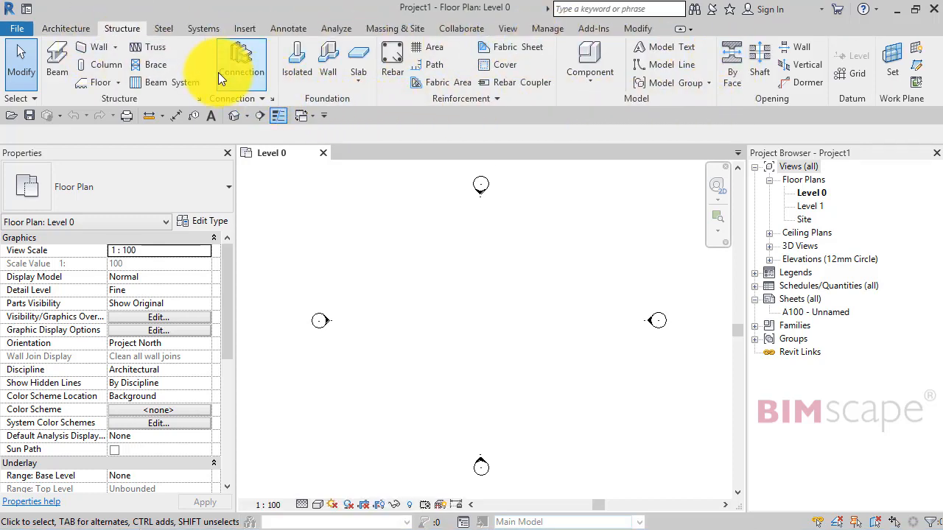
pyautogui.click(163, 28)
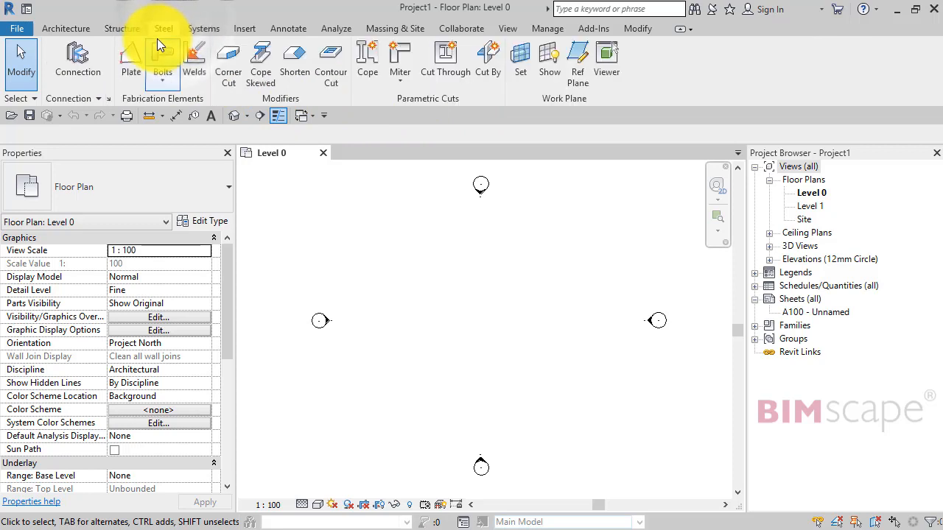
pyautogui.moveTo(204, 28)
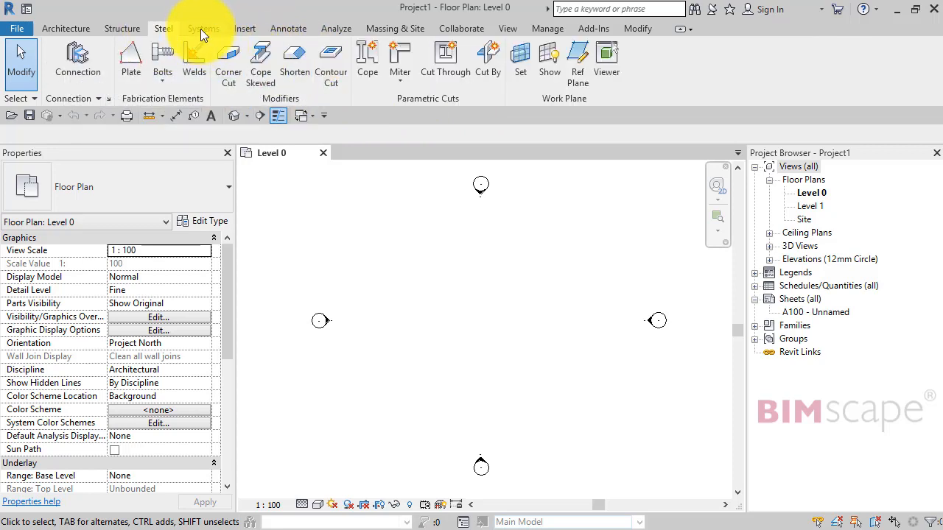
pyautogui.click(203, 28)
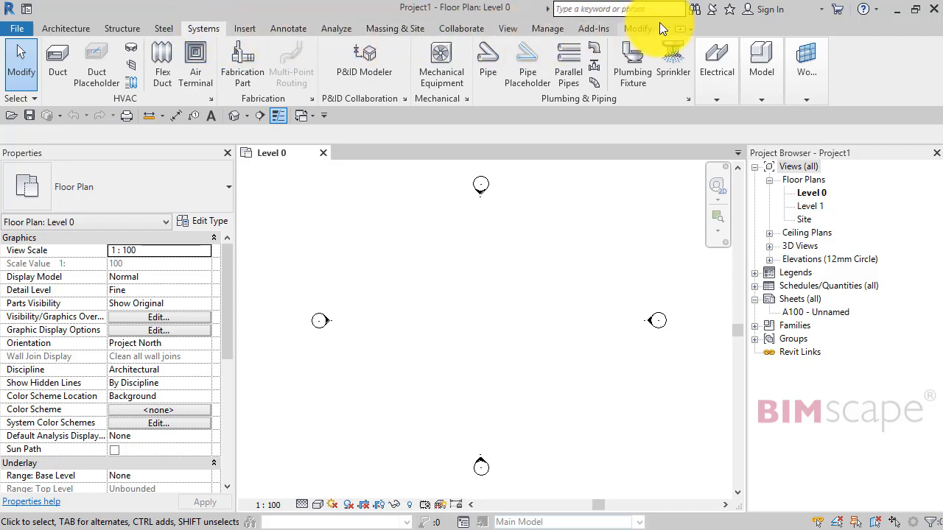
pyautogui.click(716, 67)
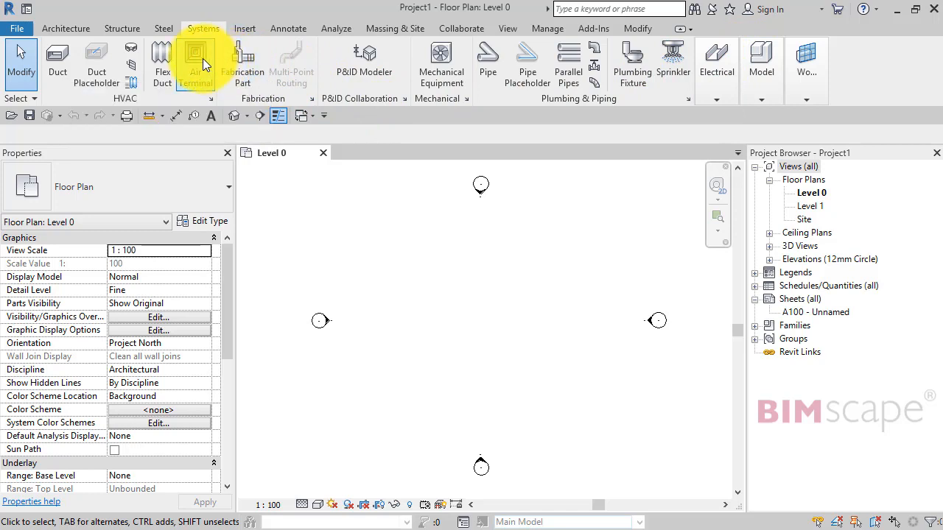
pyautogui.moveTo(363, 62)
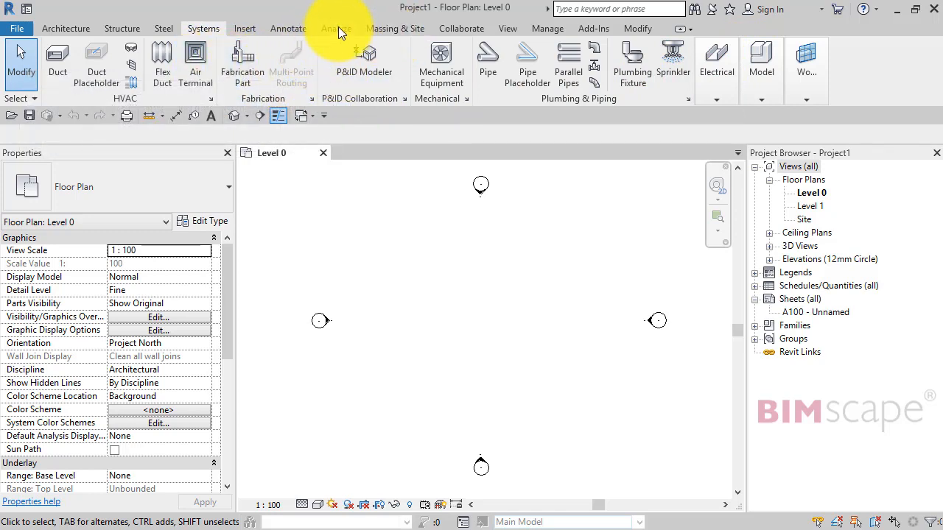
pyautogui.click(336, 28)
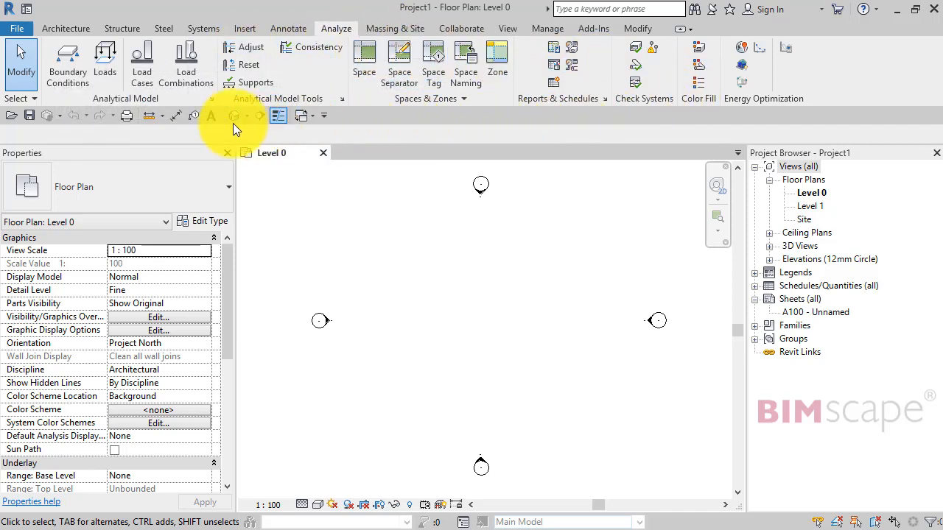
pyautogui.moveTo(433, 66)
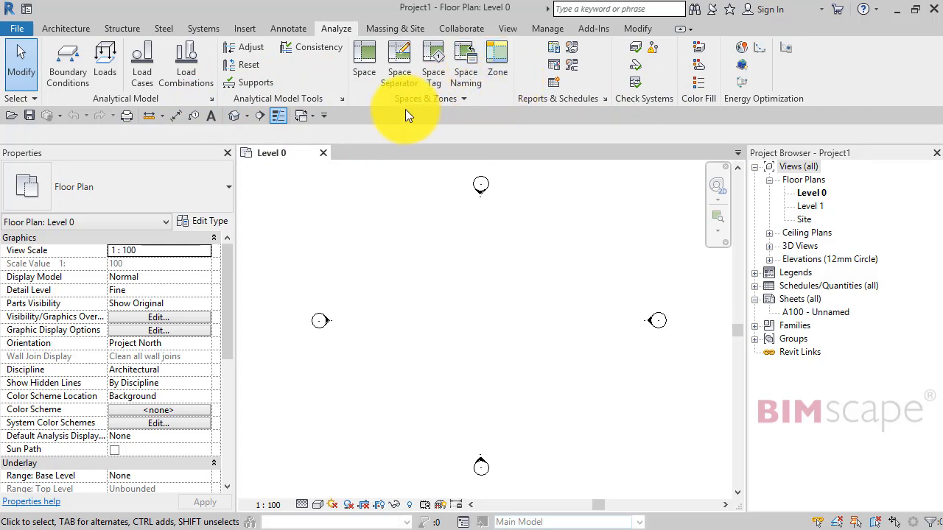
pyautogui.moveTo(420, 117)
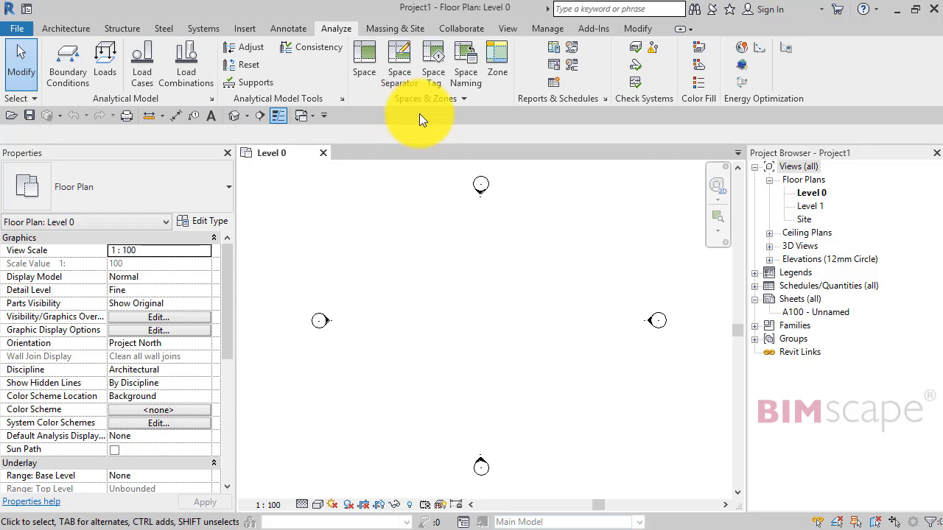
pyautogui.moveTo(265, 70)
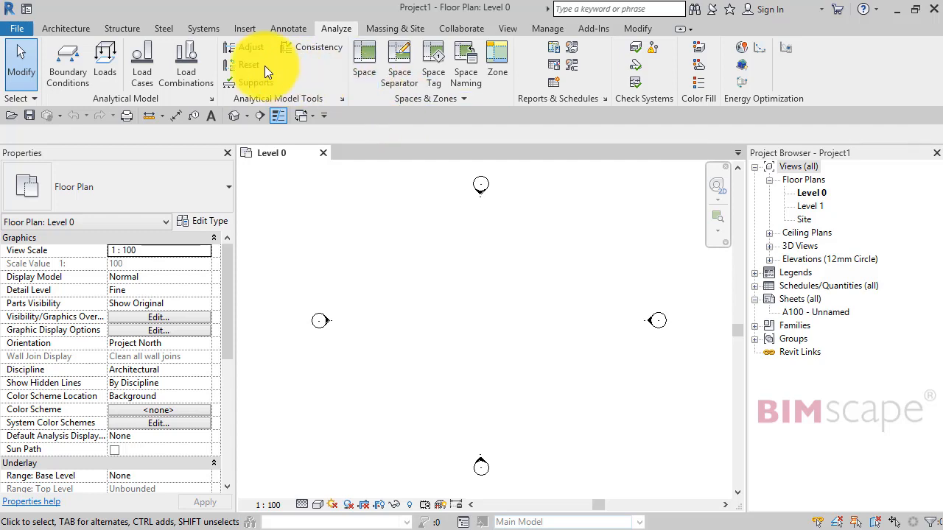
pyautogui.moveTo(121, 28)
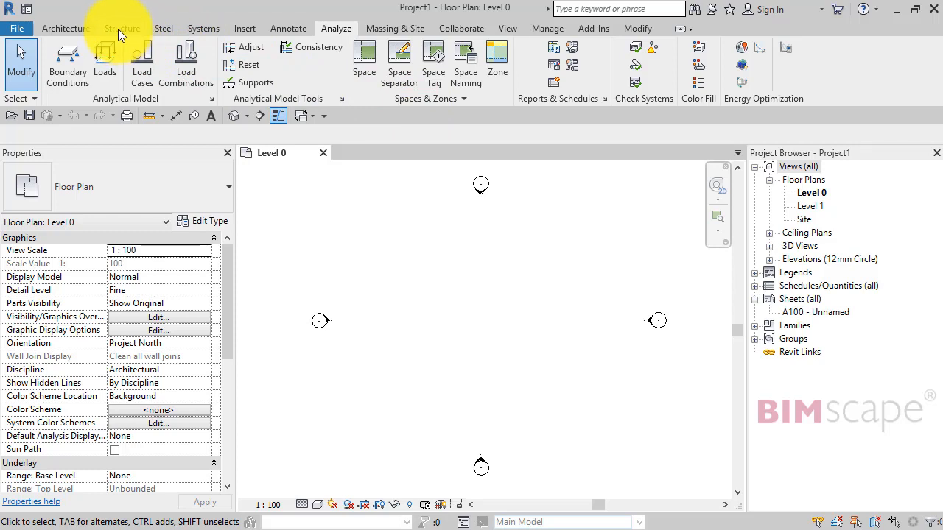
pyautogui.click(123, 28)
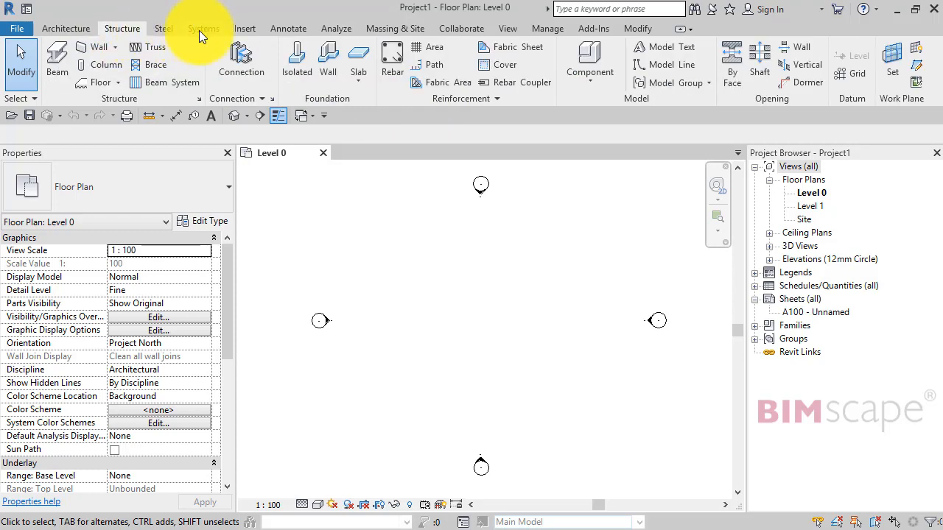
pyautogui.click(203, 28)
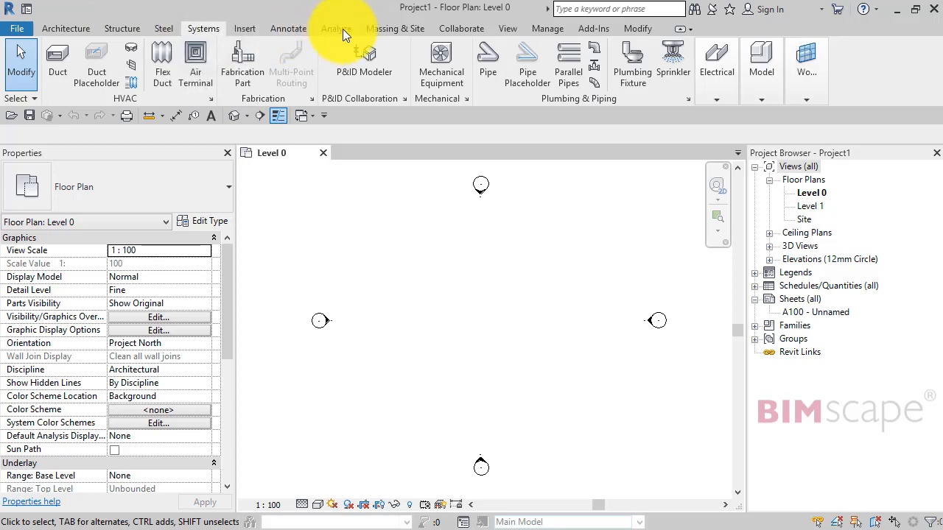
pyautogui.click(336, 28)
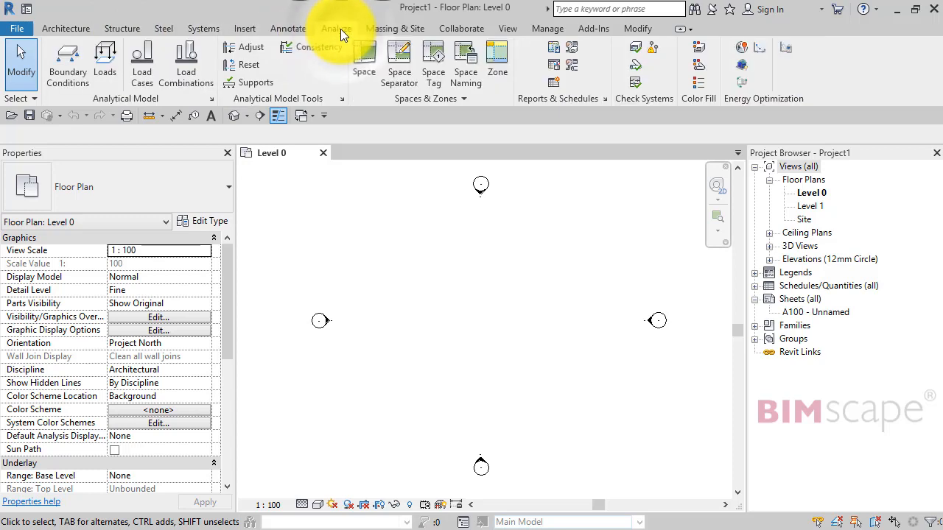
pyautogui.moveTo(66, 28)
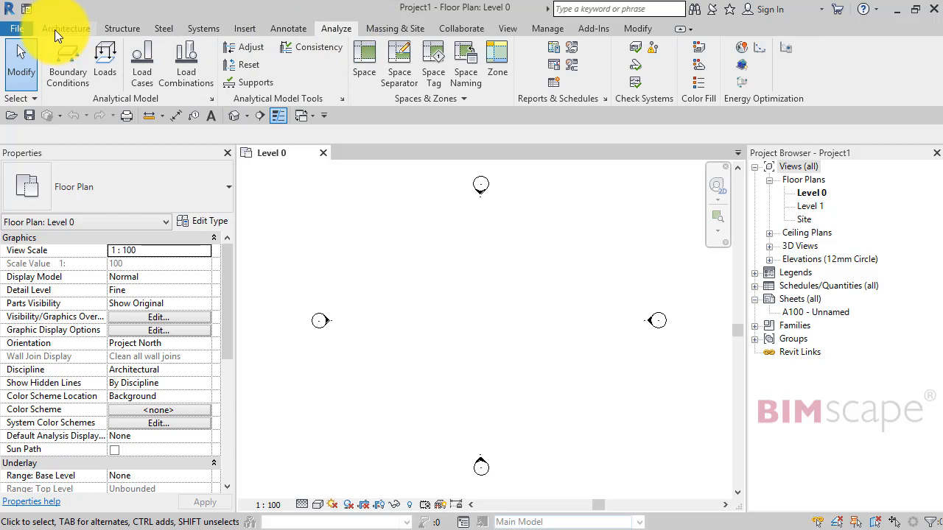
pyautogui.click(65, 28)
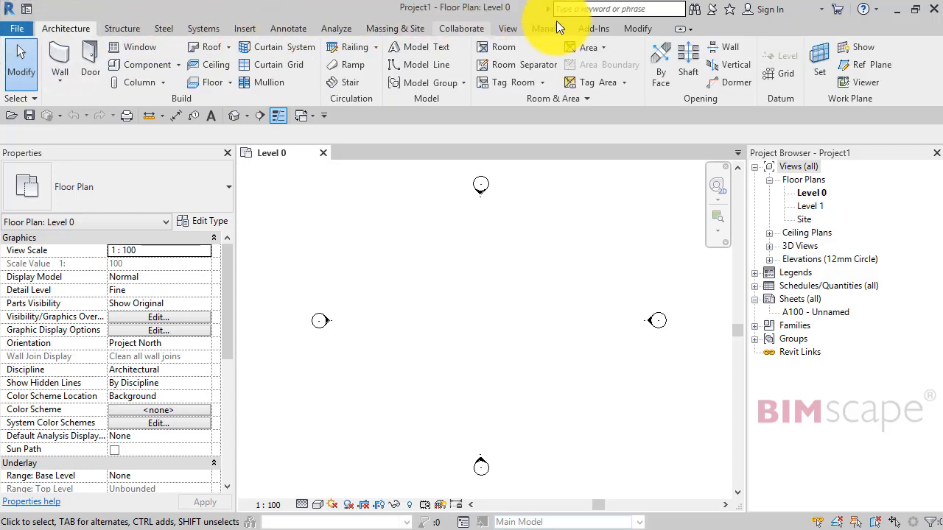
pyautogui.moveTo(122, 28)
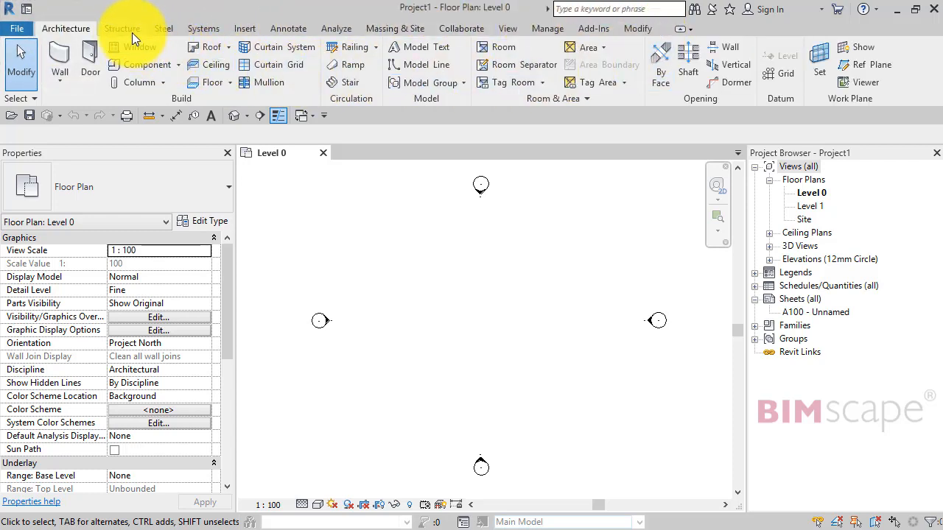
pyautogui.click(122, 28)
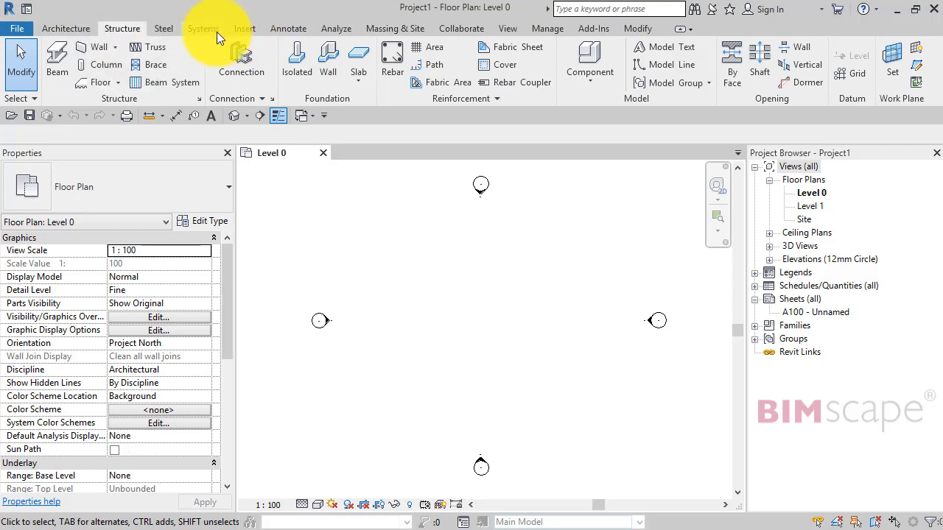
pyautogui.click(204, 28)
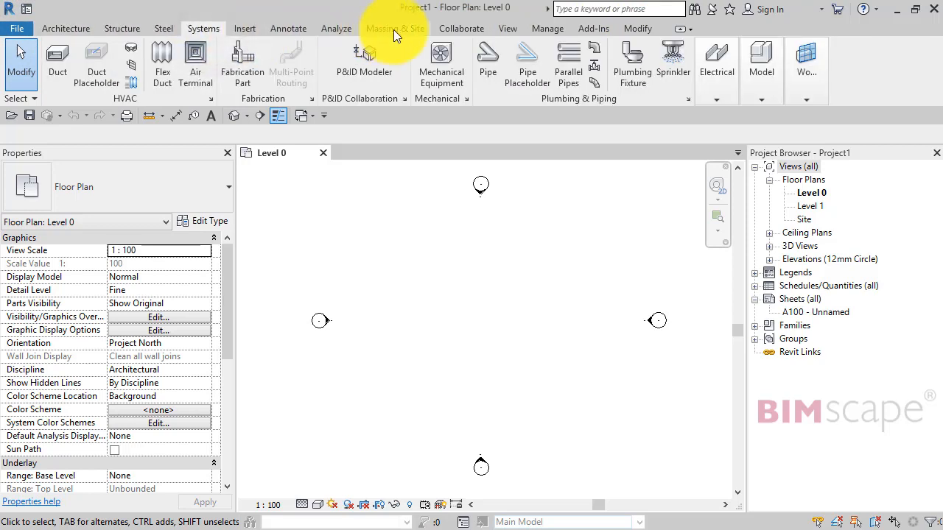
pyautogui.moveTo(616, 36)
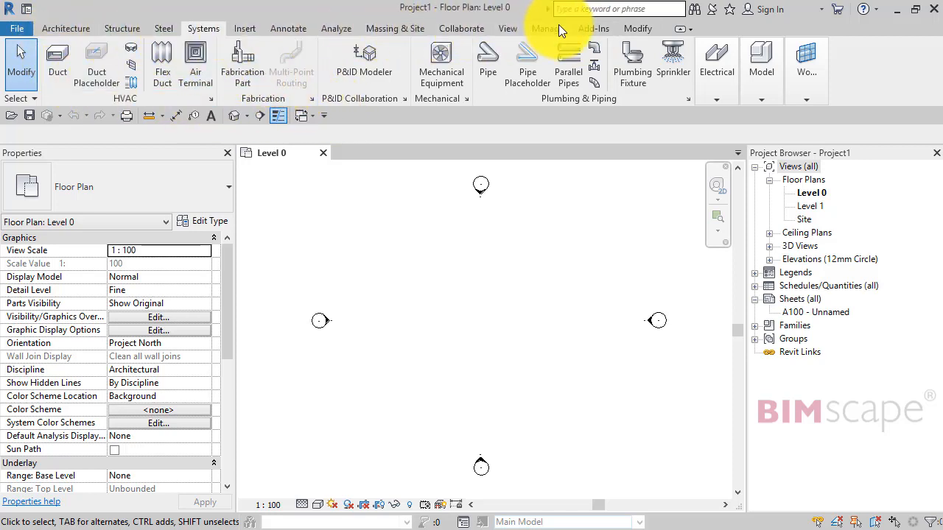
pyautogui.moveTo(280, 189)
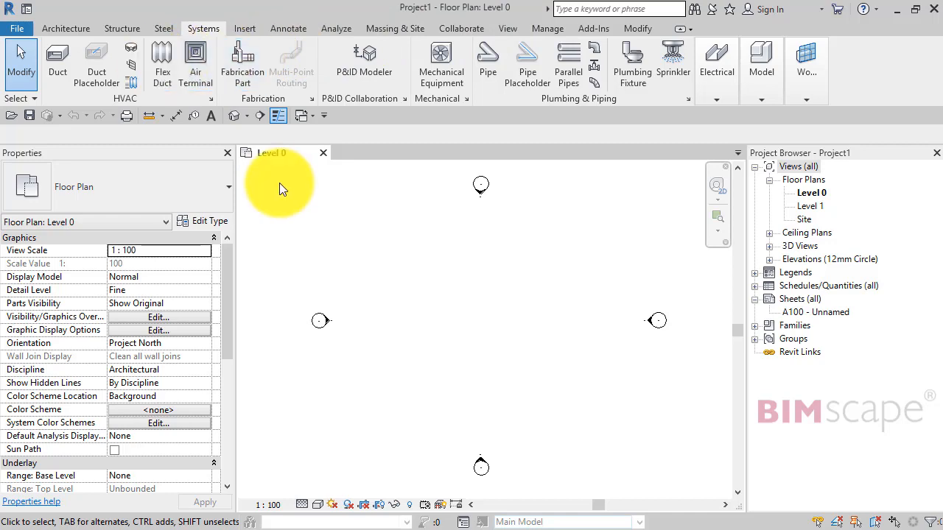
# Reach File > Options > User Interface and leave only Architecture and Massing & Site ticked.
pyautogui.click(16, 28)
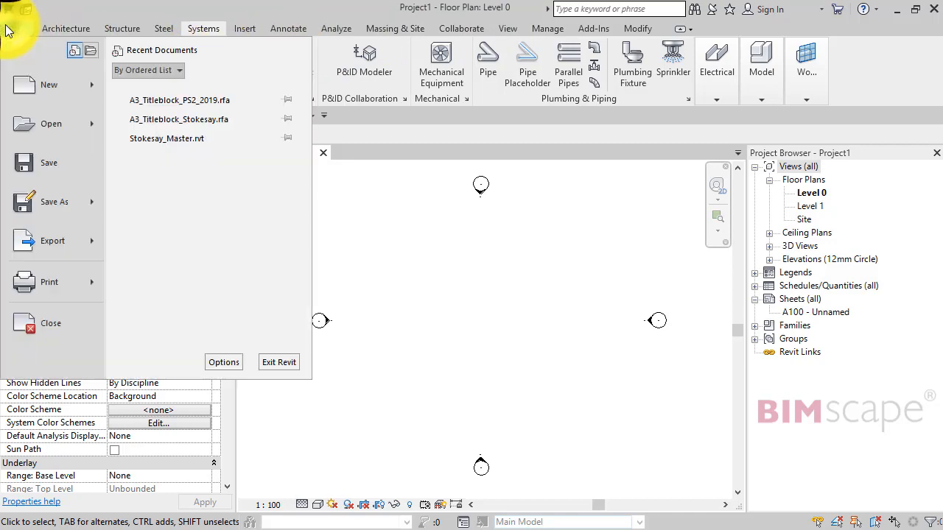
pyautogui.click(224, 362)
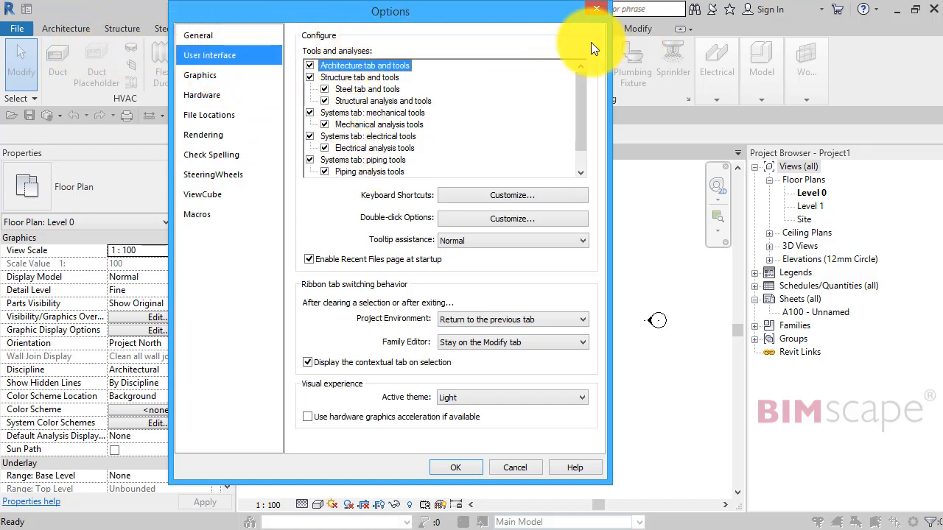
pyautogui.moveTo(384, 65)
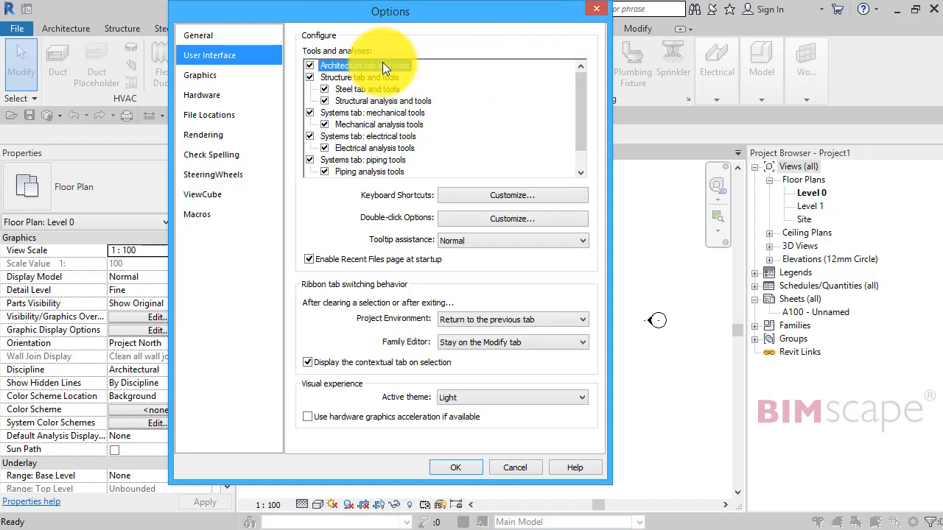
pyautogui.moveTo(442, 62)
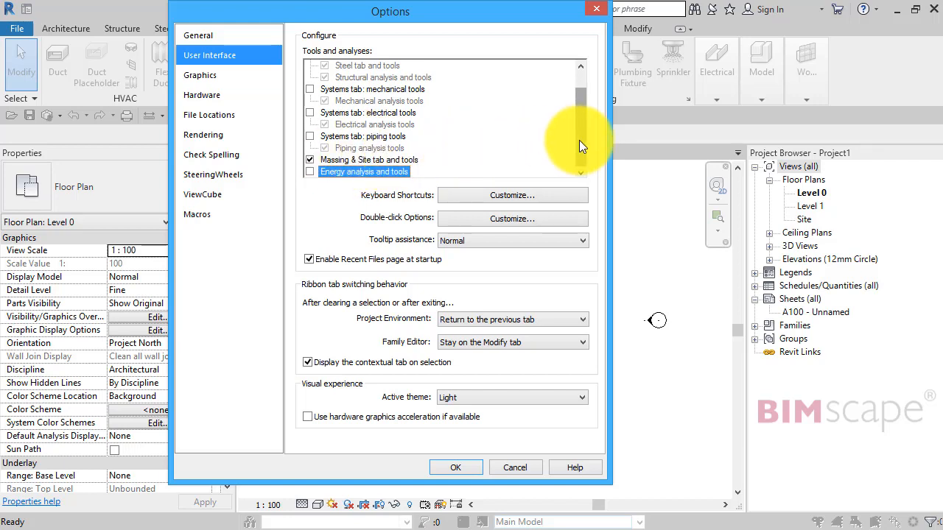
pyautogui.scroll(3)
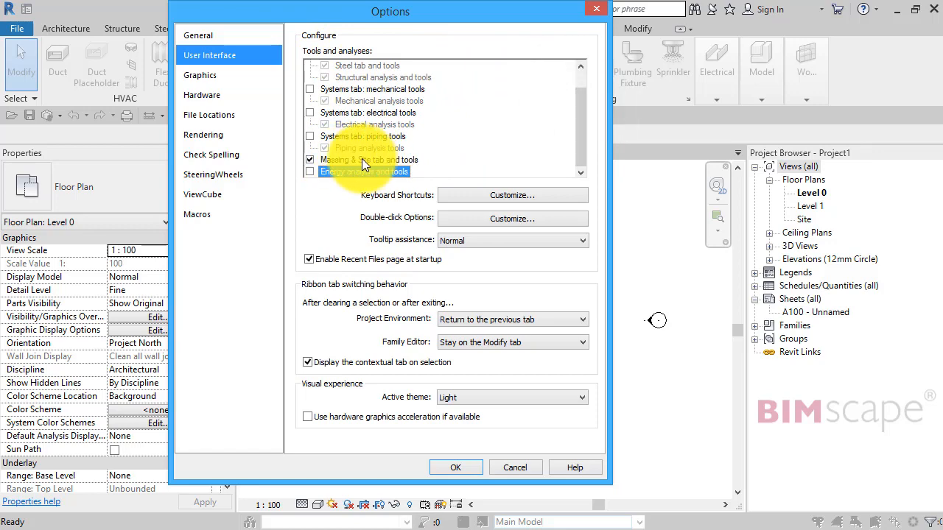
pyautogui.moveTo(450, 465)
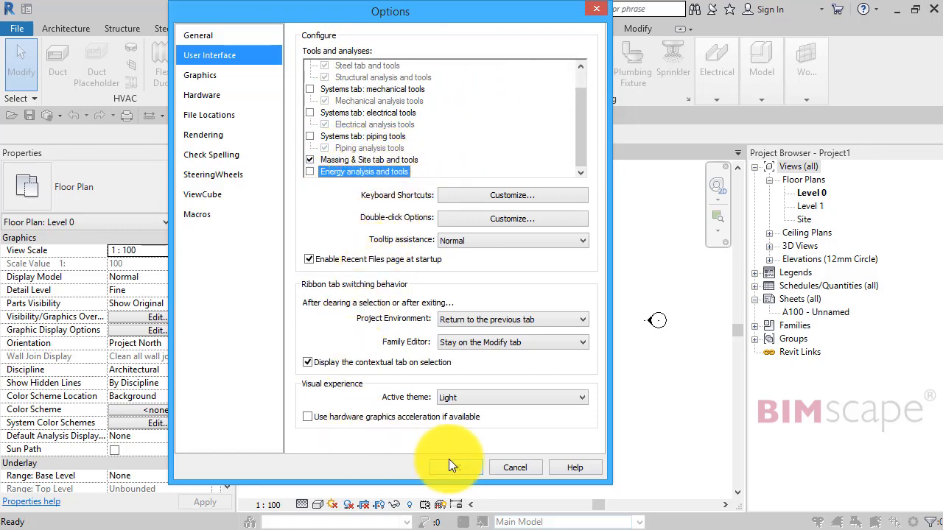
# Confirm the options so the ribbon drops the Structure, Steel, Systems and Analyze tabs.
pyautogui.click(453, 468)
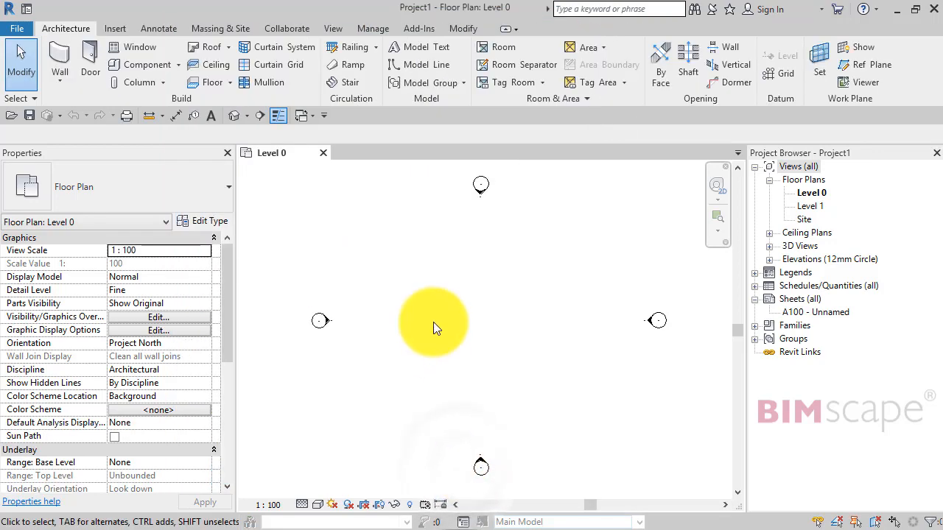
pyautogui.moveTo(159, 28)
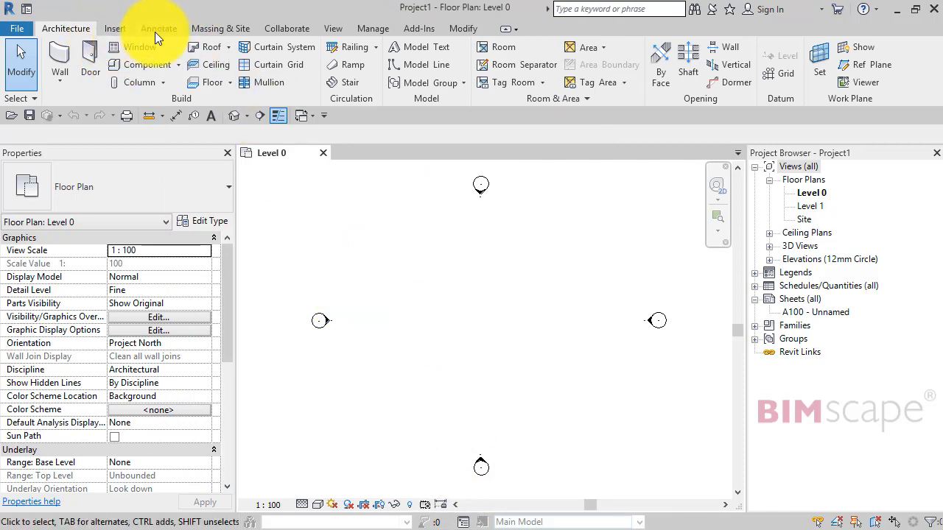
pyautogui.moveTo(224, 28)
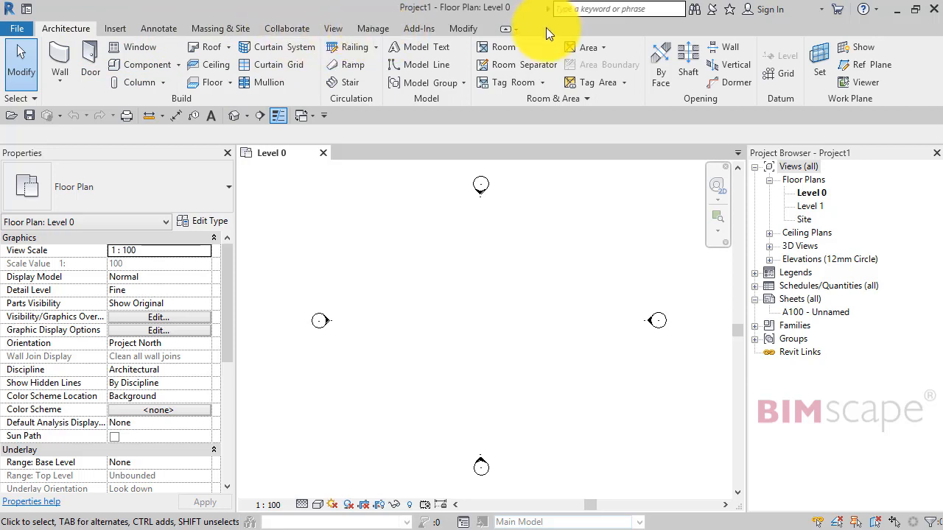
pyautogui.moveTo(471, 177)
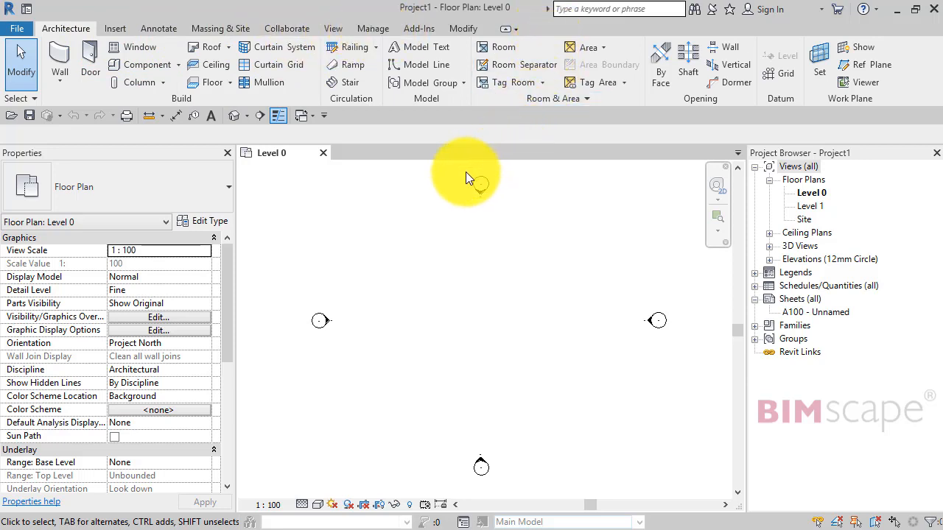
pyautogui.moveTo(455, 176)
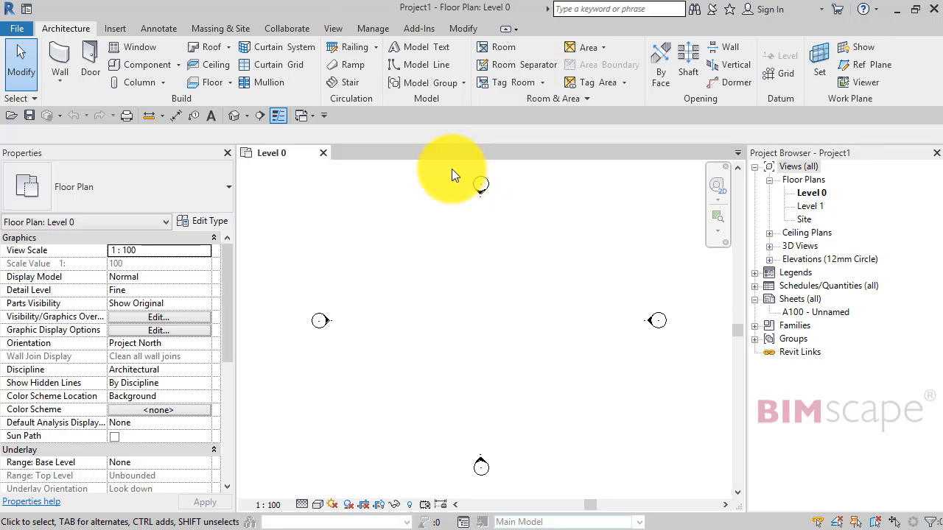